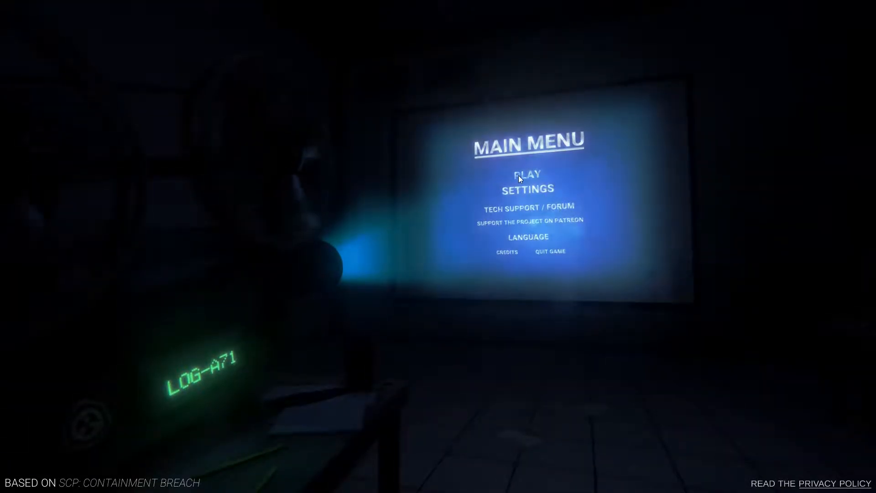
- Select PLAY on the main menu to reach the Join Game / Create Game choices
left_click(525, 173)
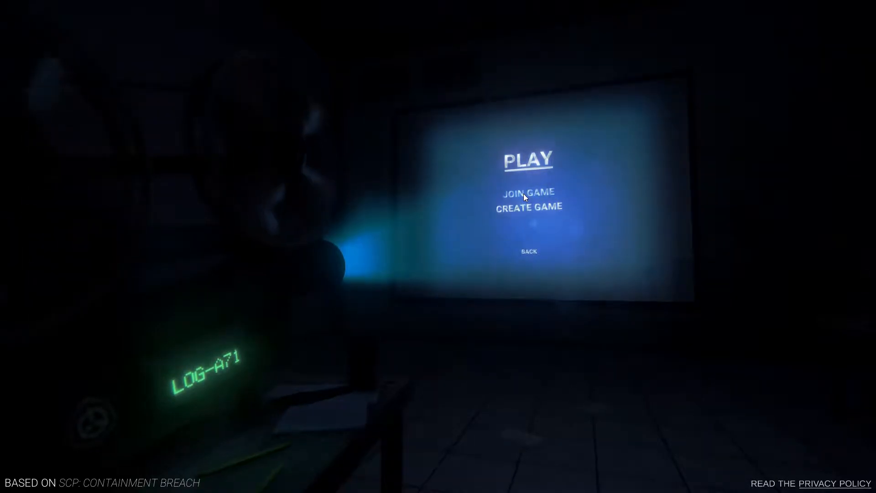